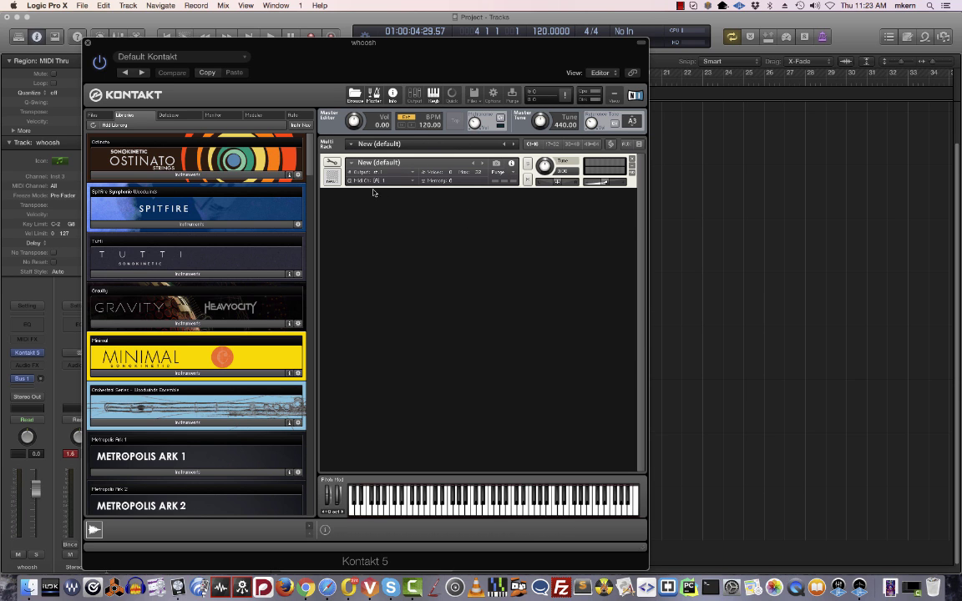
Enter Instrument Edit Mode on the New (default) instrument in the Multi Rack
click(331, 164)
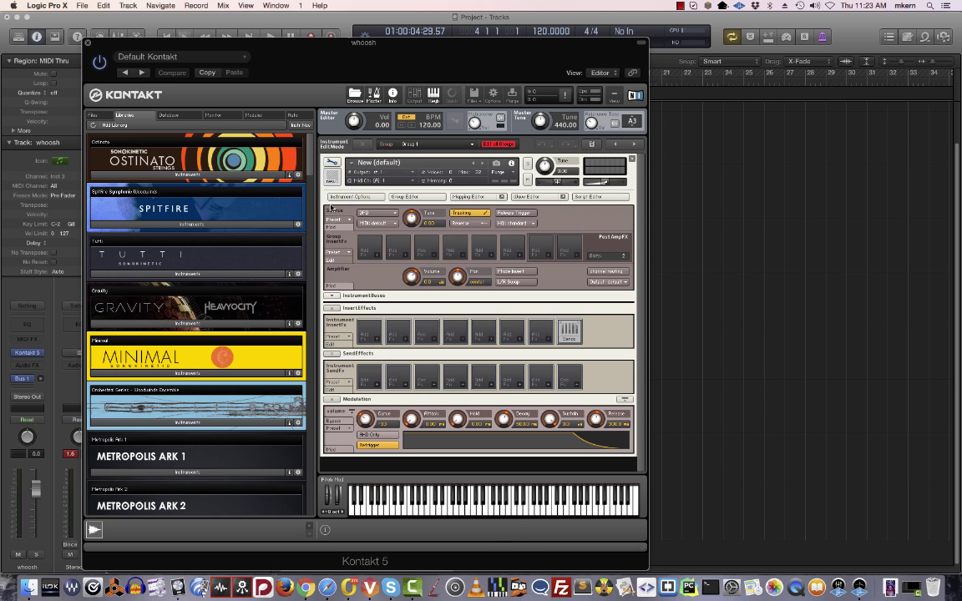
click(475, 196)
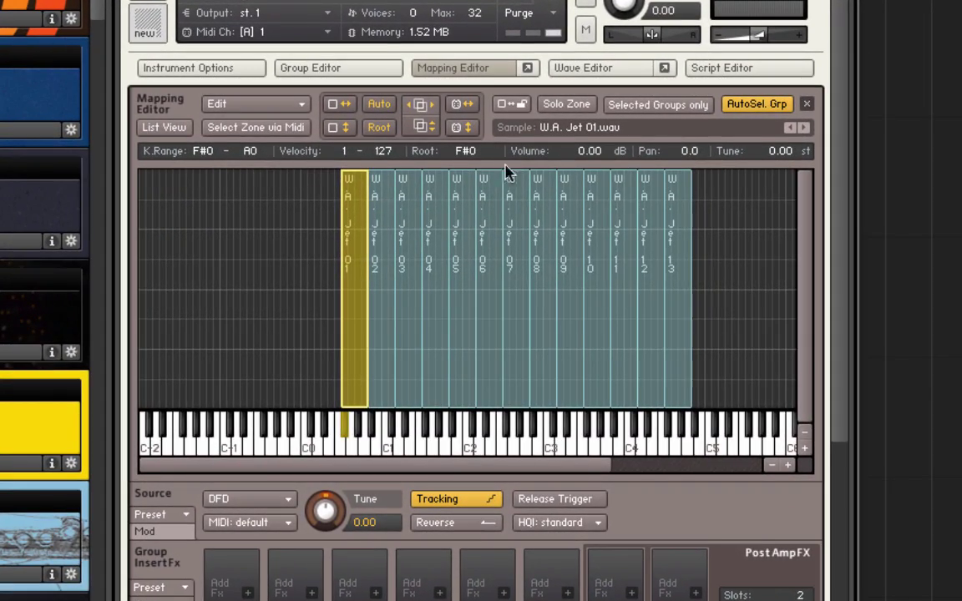
mouse_move(532, 170)
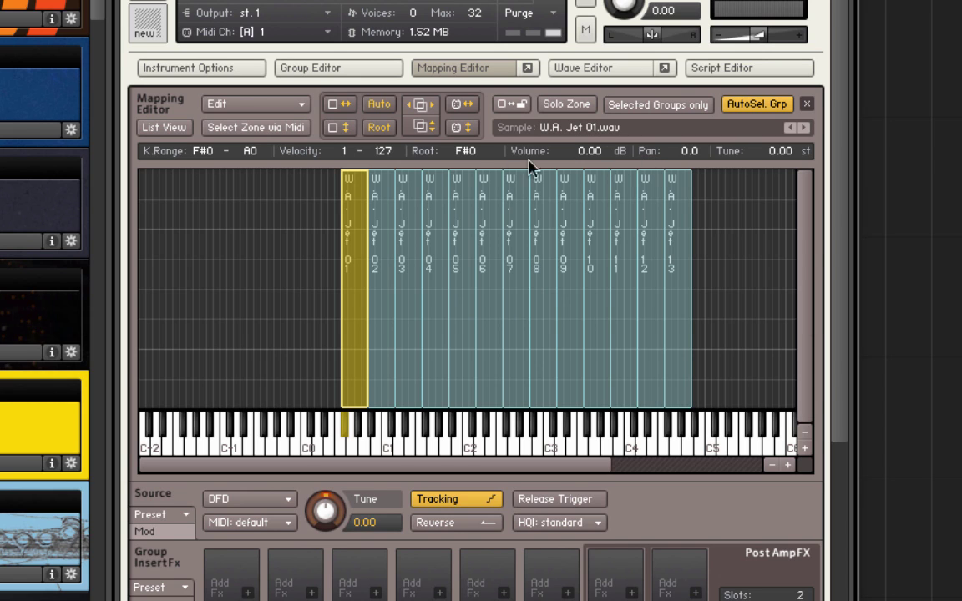
mouse_move(333, 460)
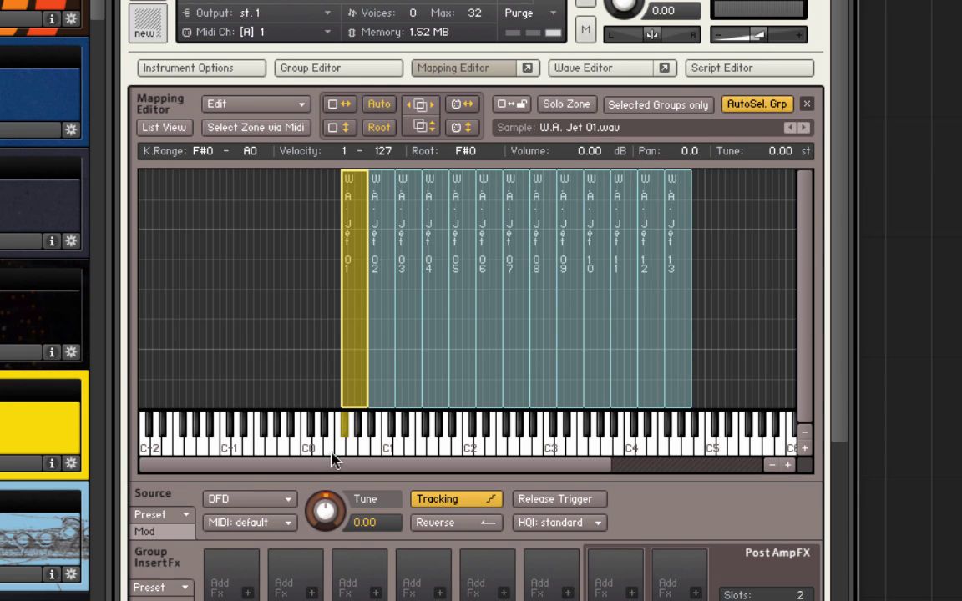
mouse_move(402, 272)
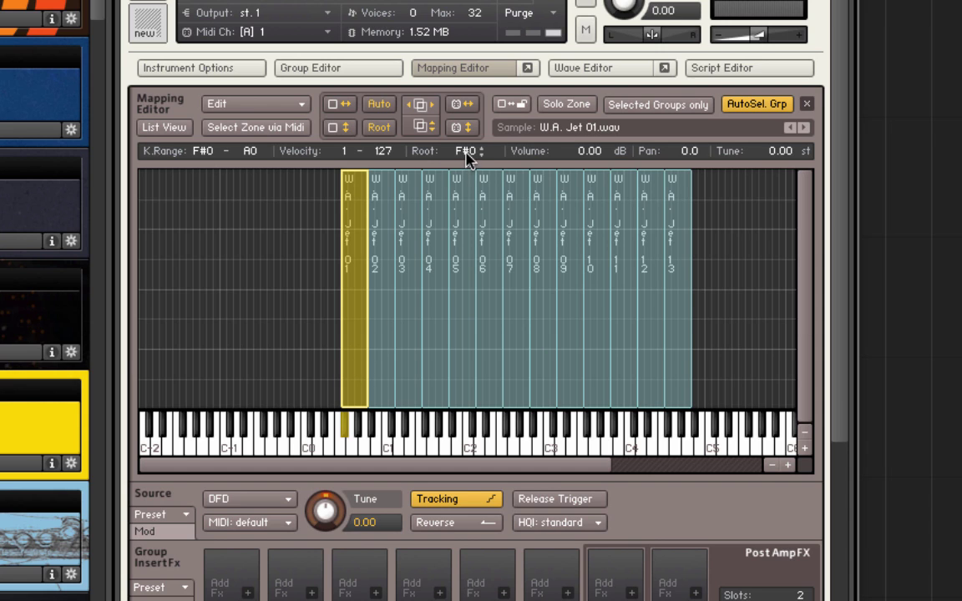
mouse_move(390, 326)
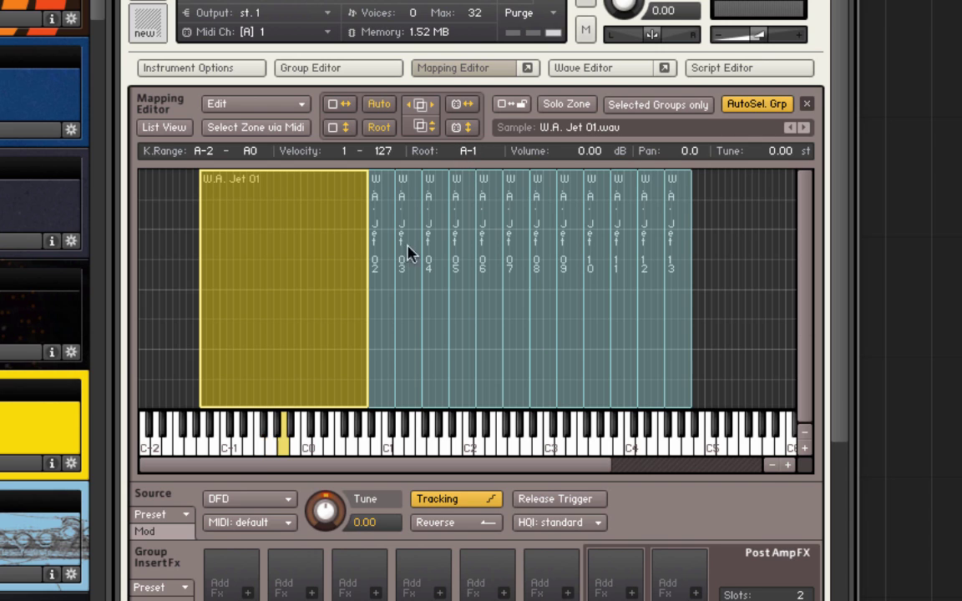
mouse_move(287, 455)
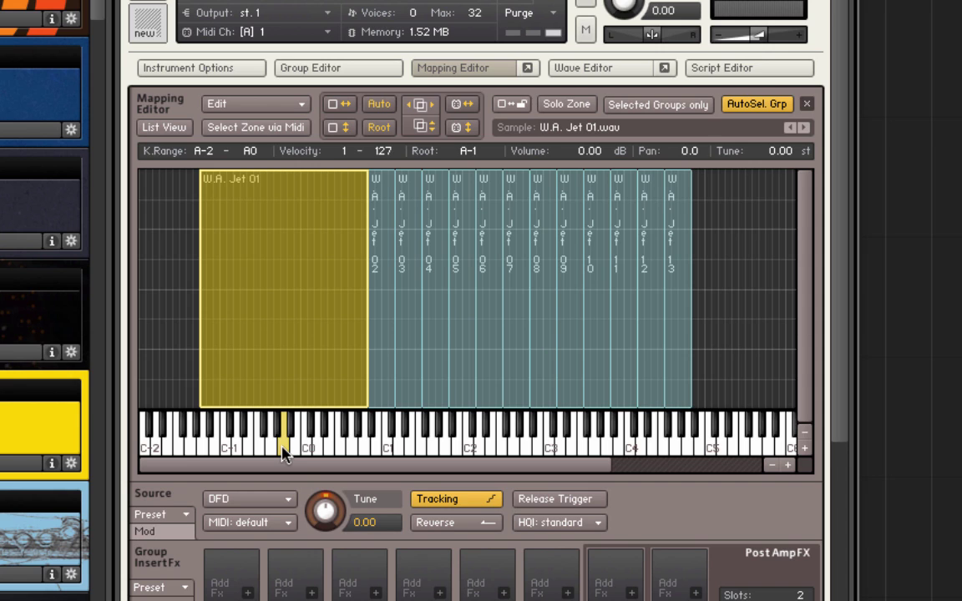
mouse_move(363, 457)
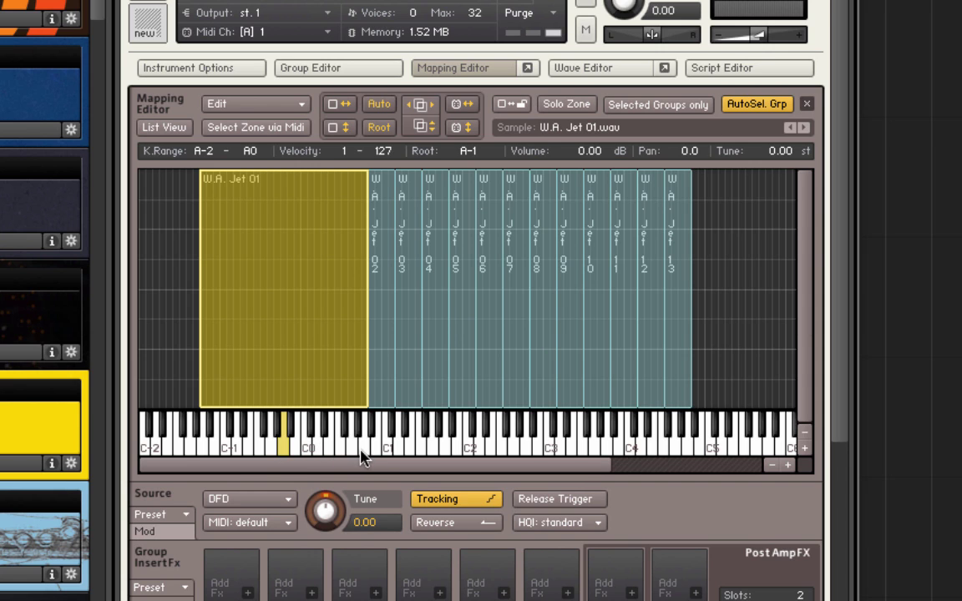
mouse_move(200, 369)
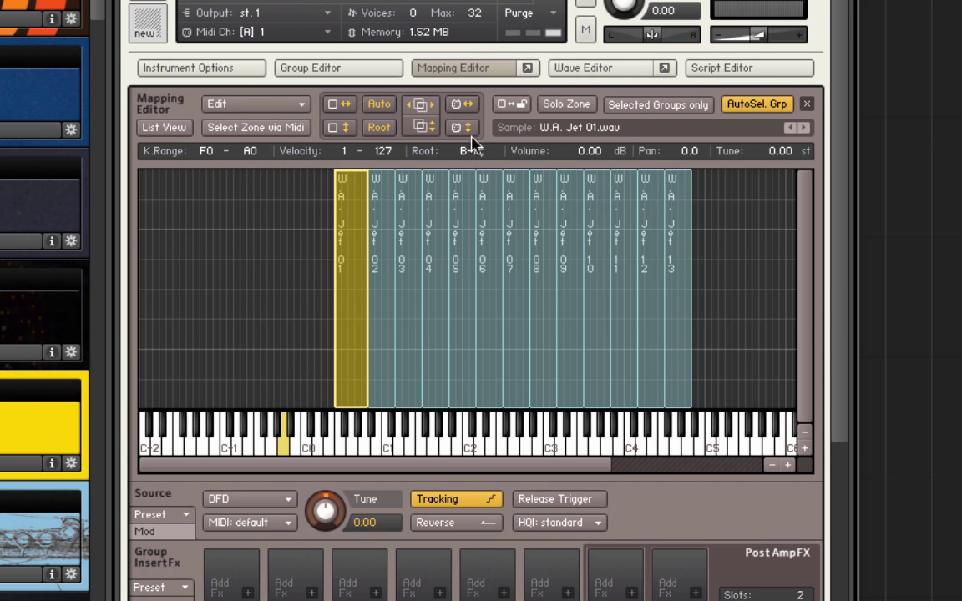
Lower the W.A. Jet 01 zone's root note to F0 in the Mapping Editor
click(455, 127)
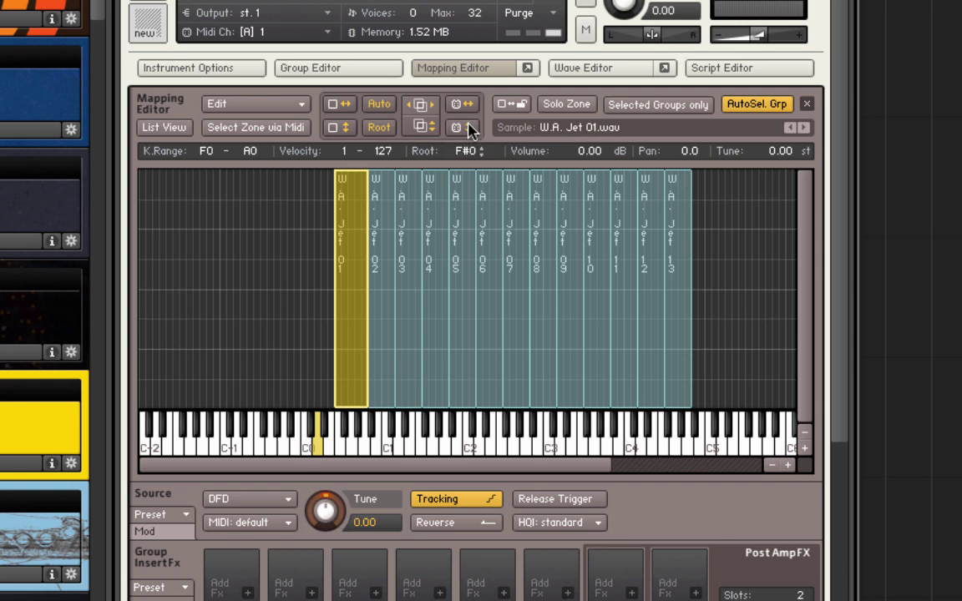
click(480, 151)
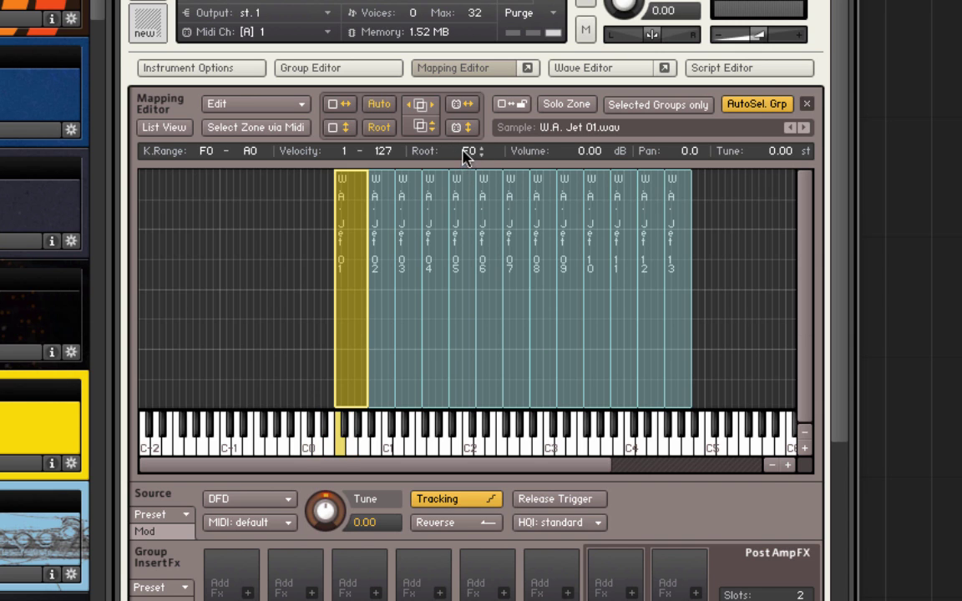